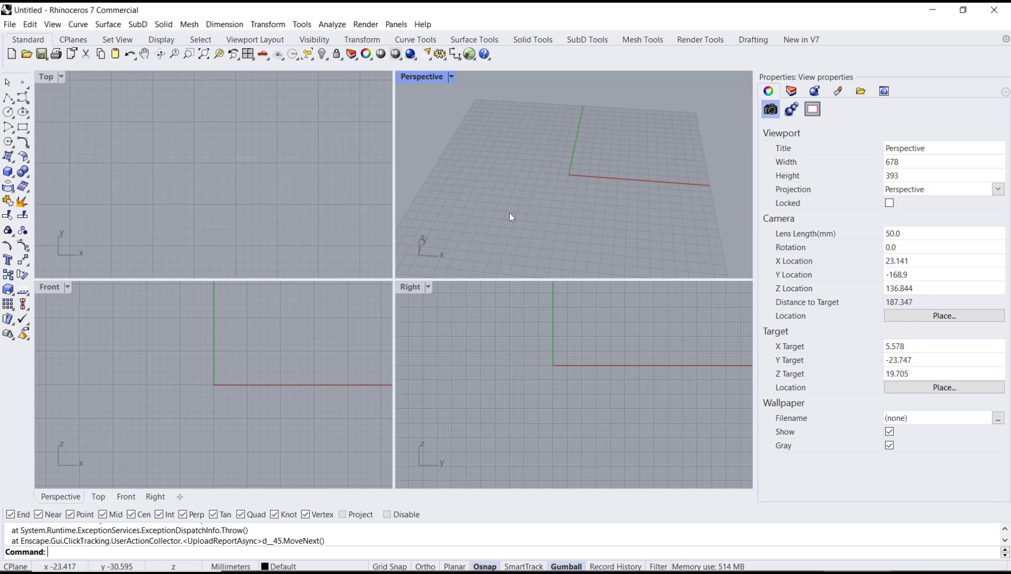
pyautogui.moveTo(225, 200)
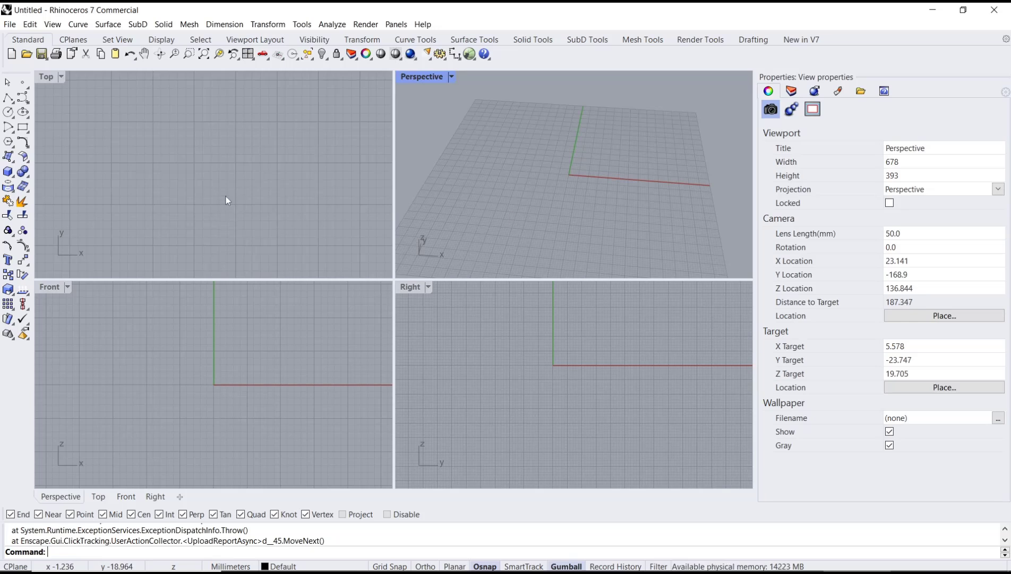
pyautogui.moveTo(107, 23)
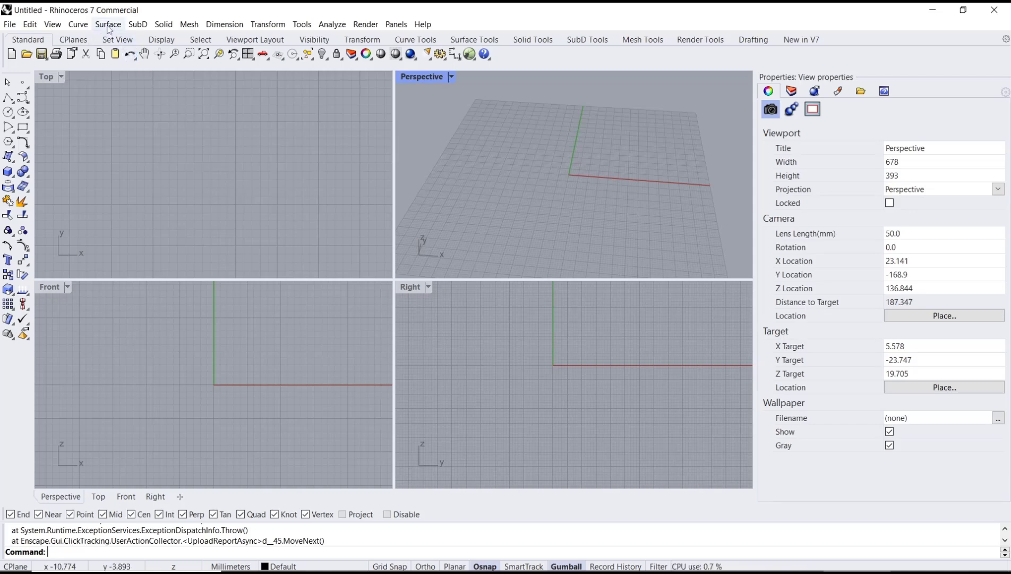
# - Extrude the wavy Top-view curve straight into an upright surface and draw a circle in Front
pyautogui.click(108, 23)
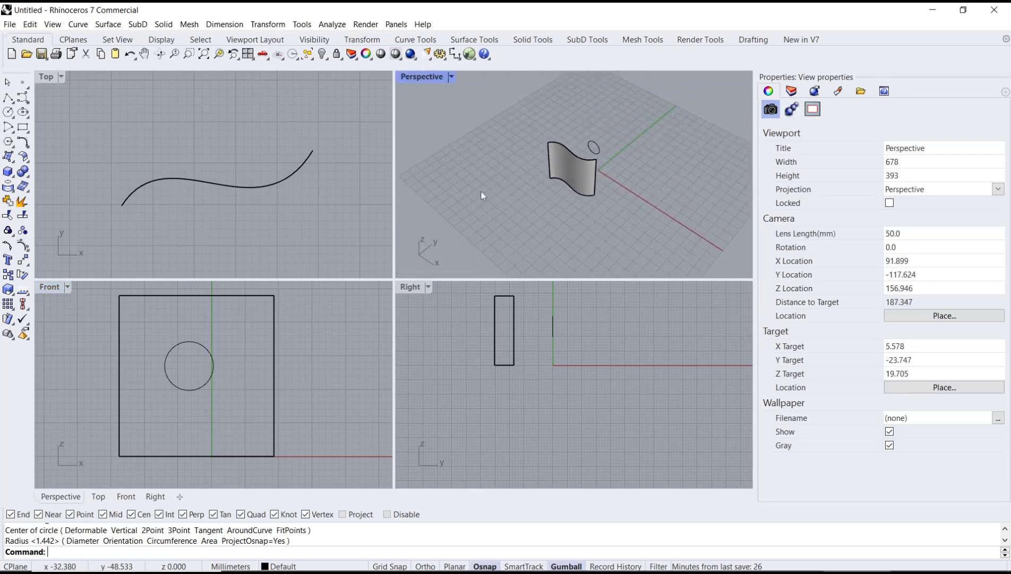
pyautogui.moveTo(600, 166)
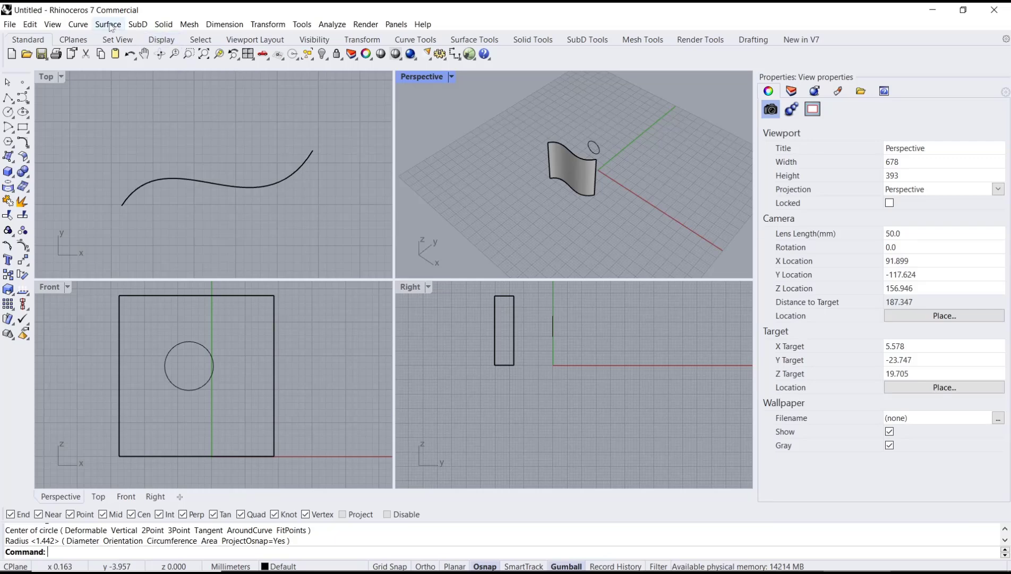
# - Extrude the circle straight with BothSides into a tube passing through the curved surface
pyautogui.click(107, 23)
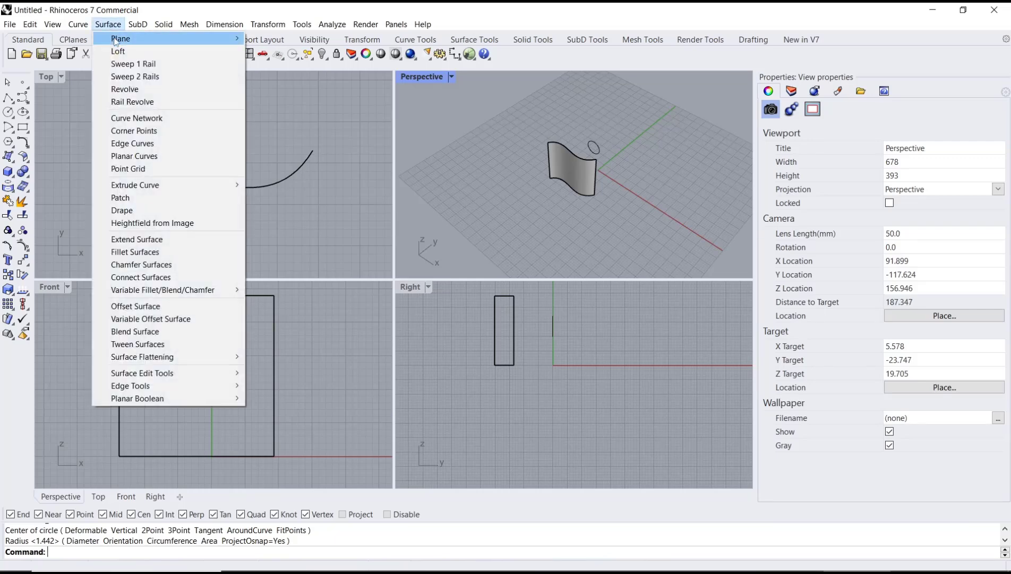
pyautogui.moveTo(134, 185)
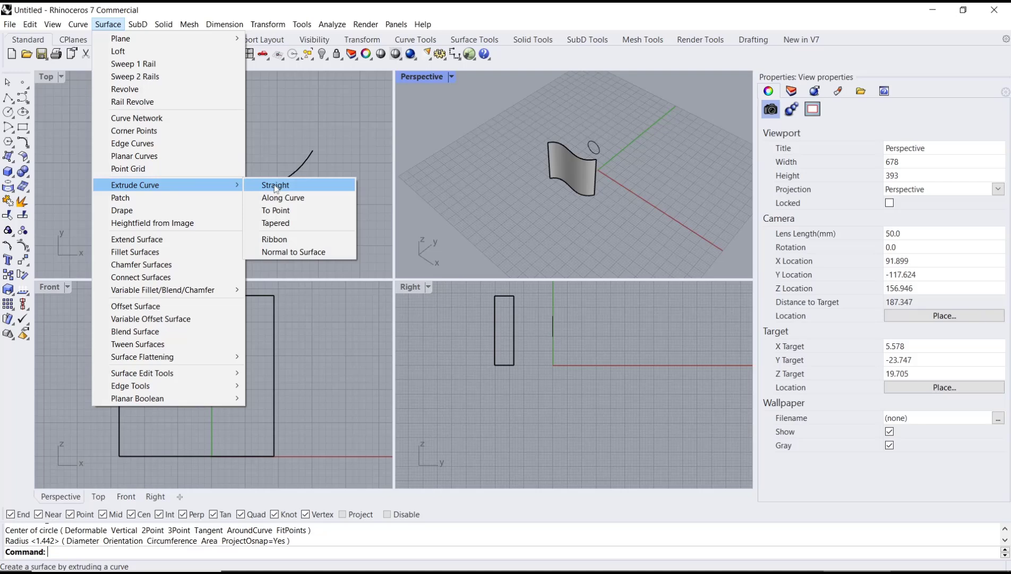
pyautogui.click(275, 185)
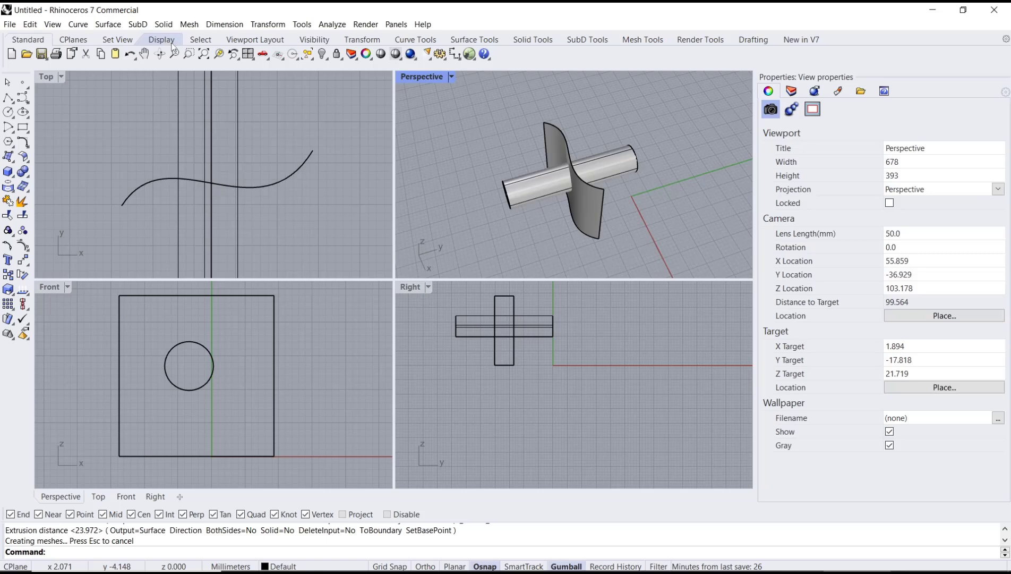
# - Fillet the tube against the curved surface, removing its rear part, and inspect the result
pyautogui.click(107, 23)
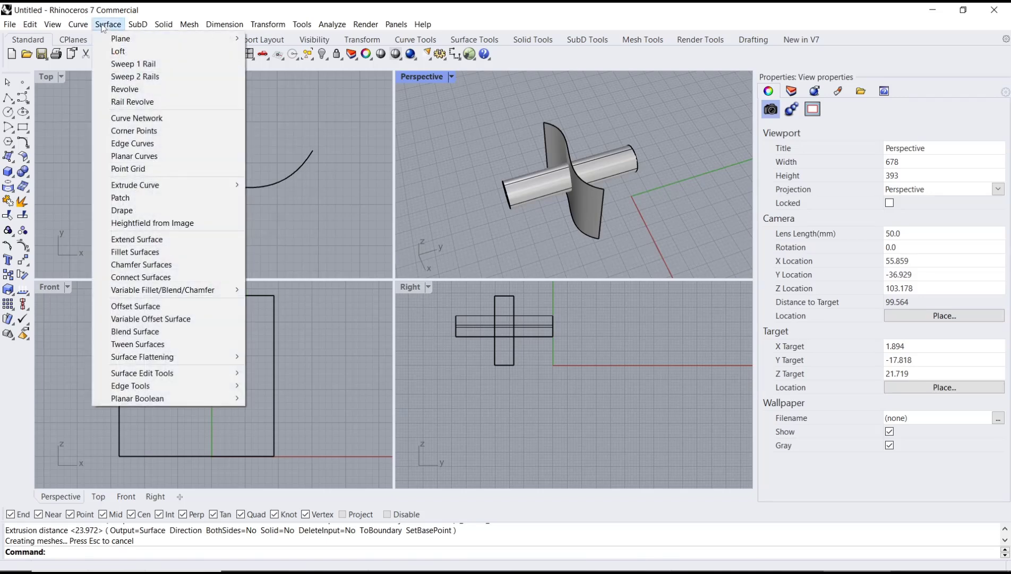
pyautogui.moveTo(135, 252)
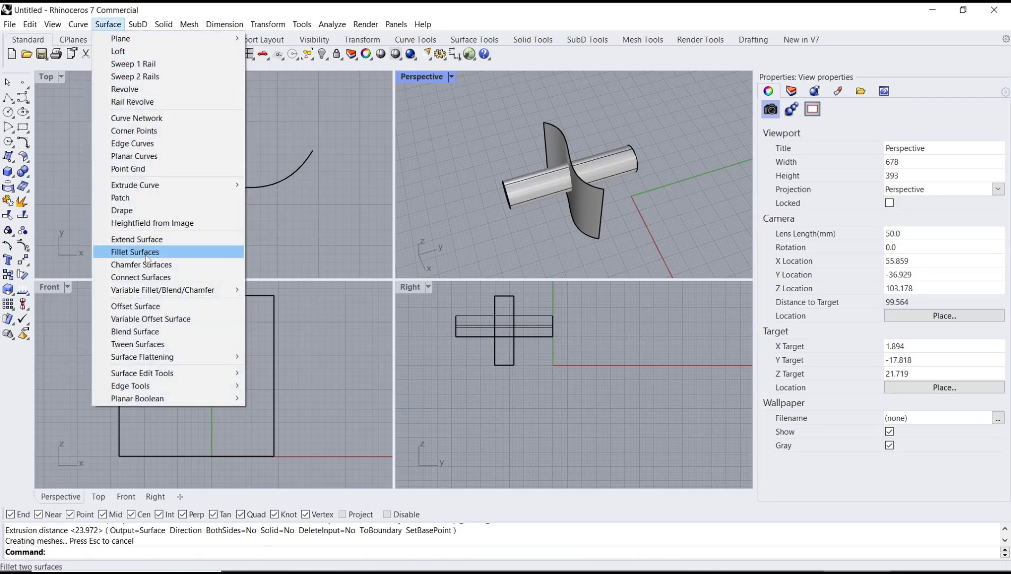
pyautogui.click(136, 252)
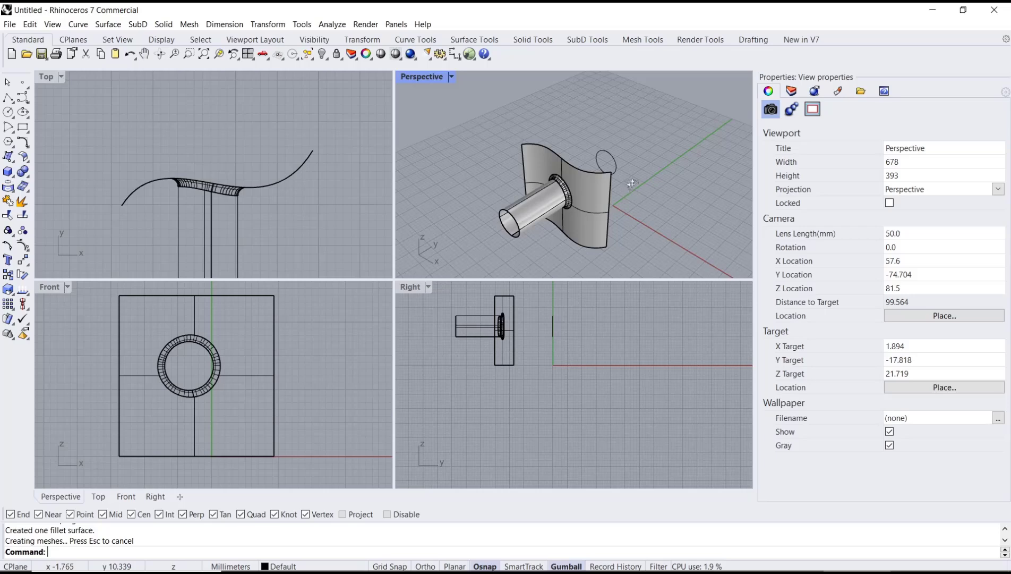
pyautogui.moveTo(629, 184); pyautogui.dragTo(551, 159)
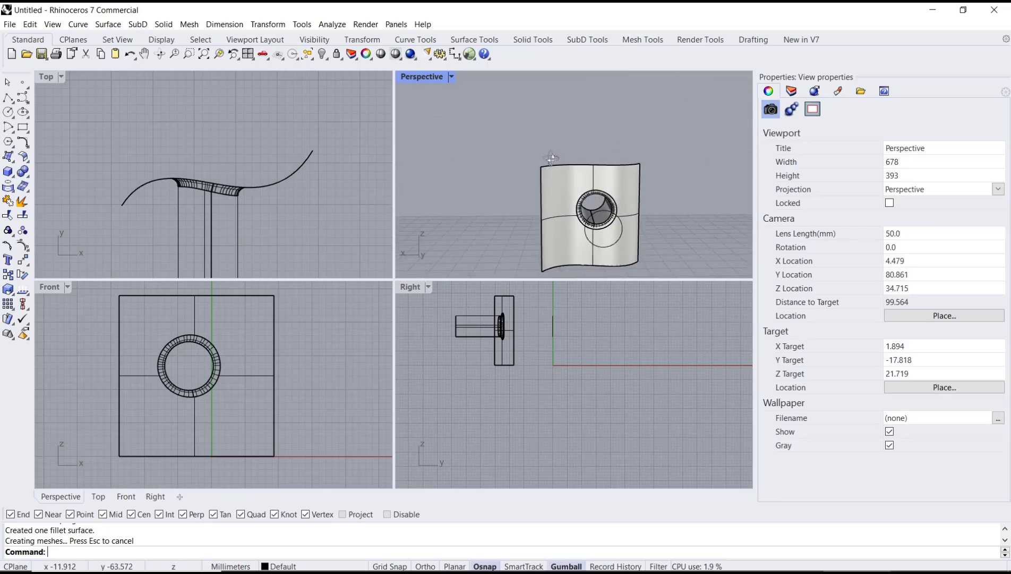
pyautogui.moveTo(551, 162); pyautogui.dragTo(620, 197)
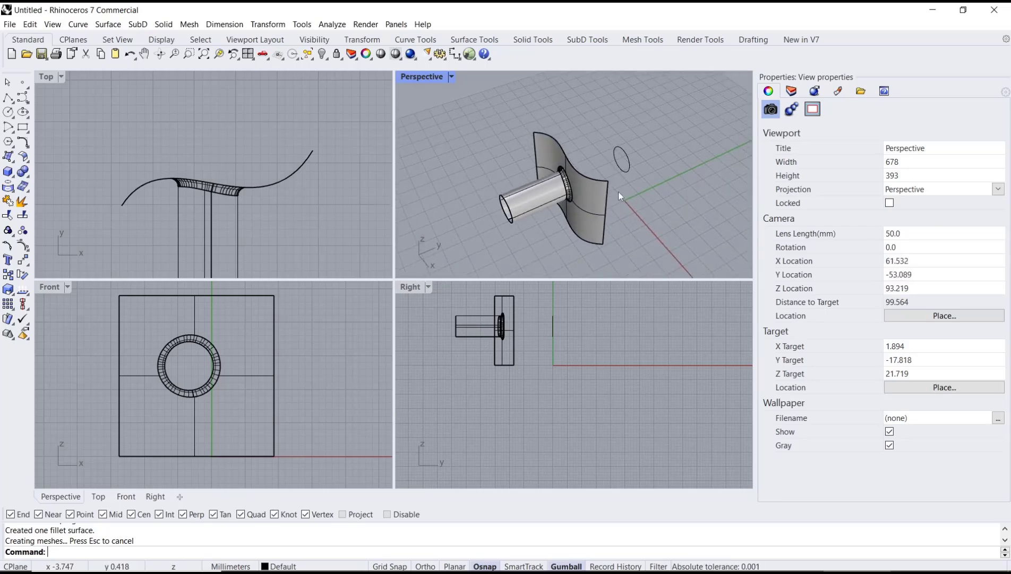
pyautogui.click(486, 365)
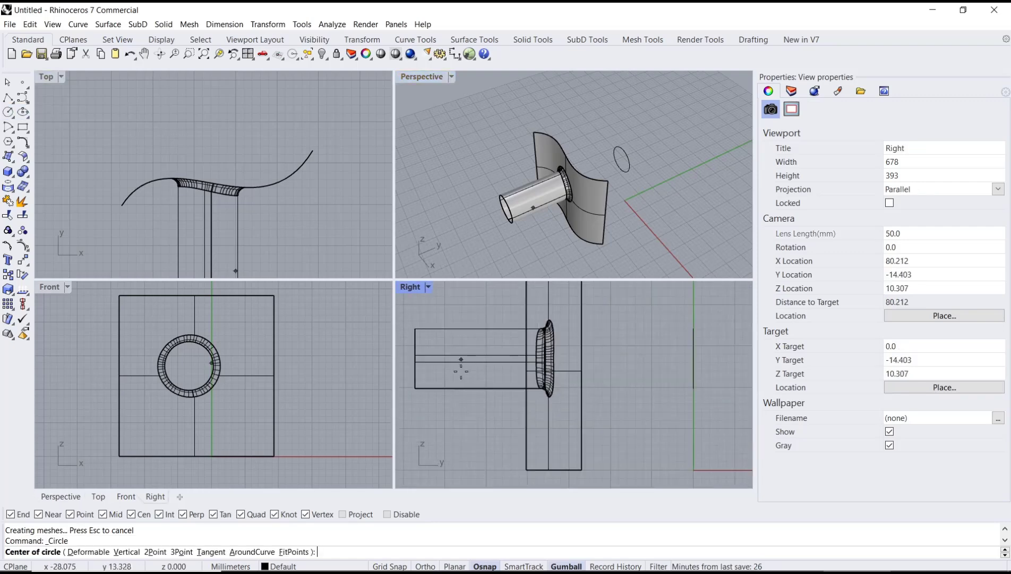
# - Draw a smaller circle in the Right view and extrude it sideways into a side tube
pyautogui.click(484, 358)
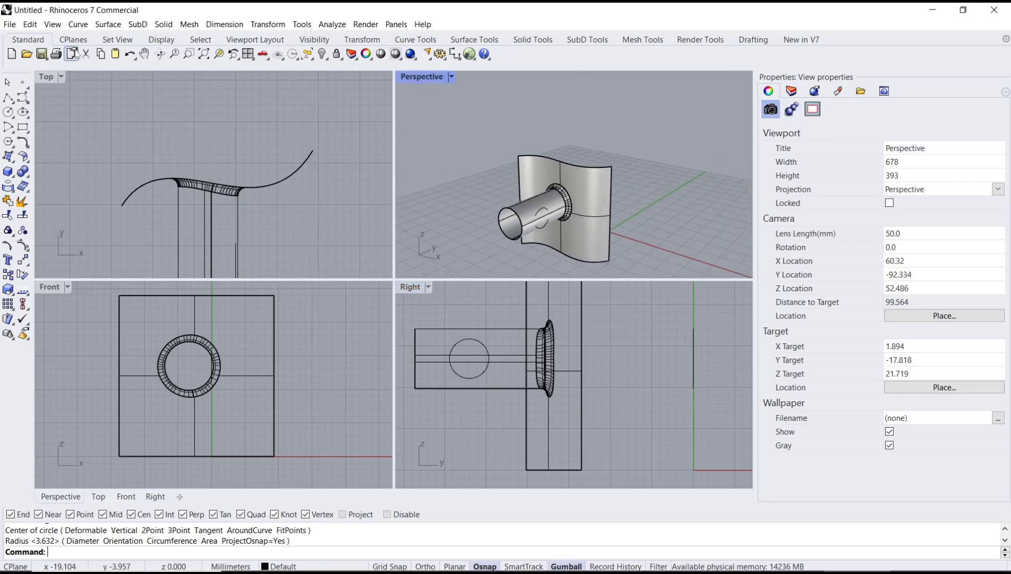
pyautogui.click(107, 23)
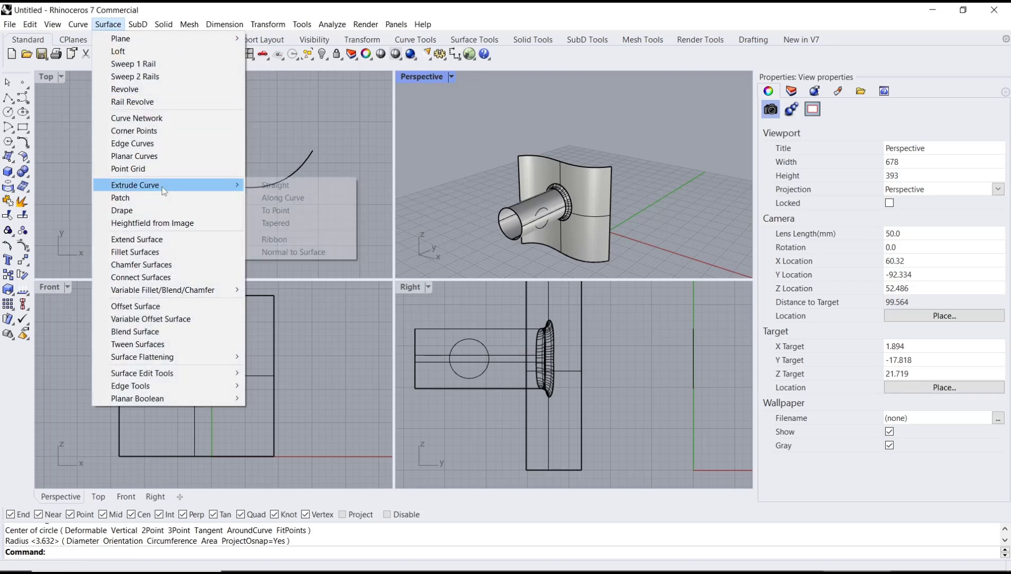
pyautogui.click(274, 185)
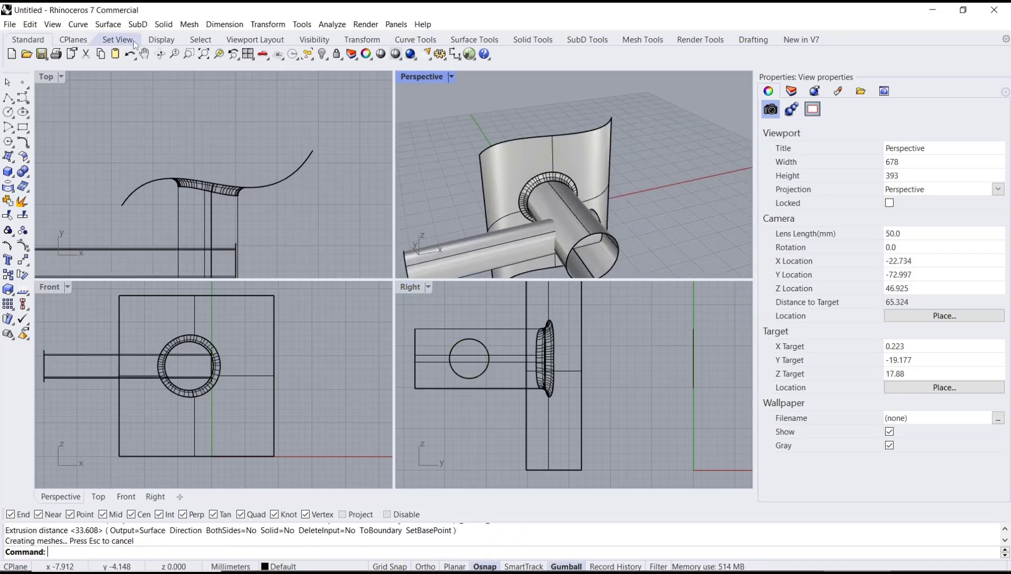
# - Chamfer between the main tube and the side tube to join them with an angled surface
pyautogui.click(107, 23)
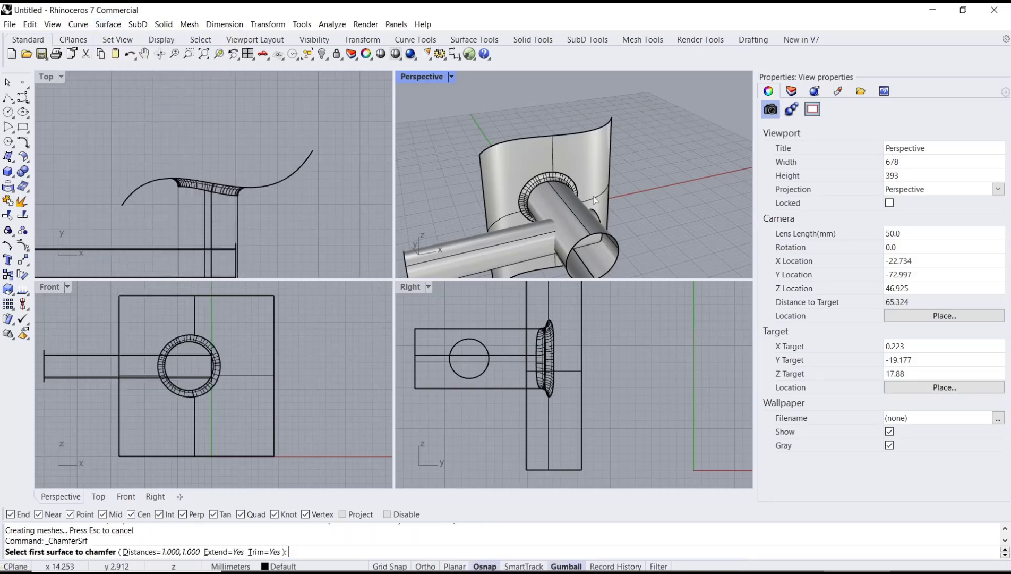
pyautogui.click(594, 232)
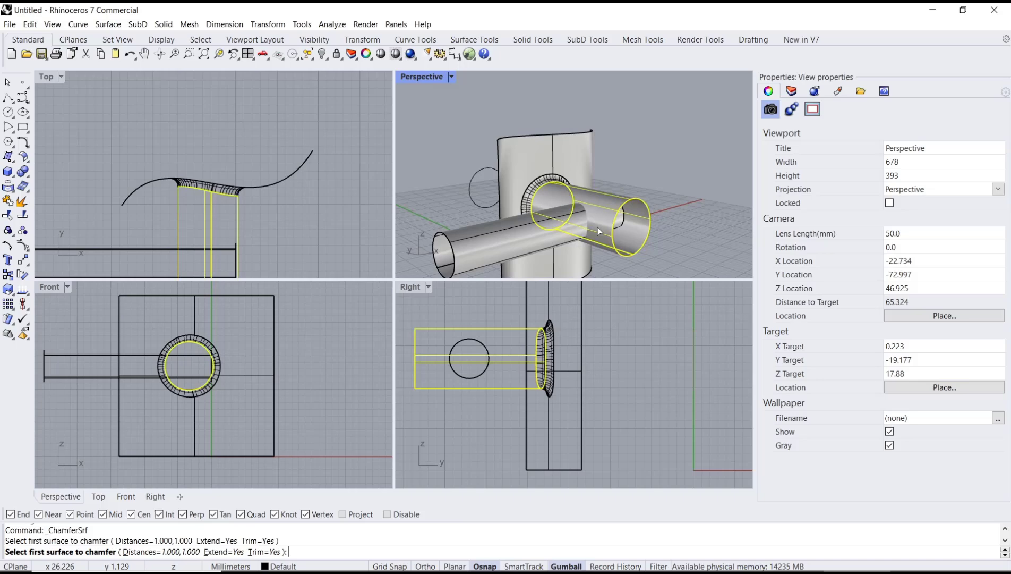
pyautogui.click(598, 231)
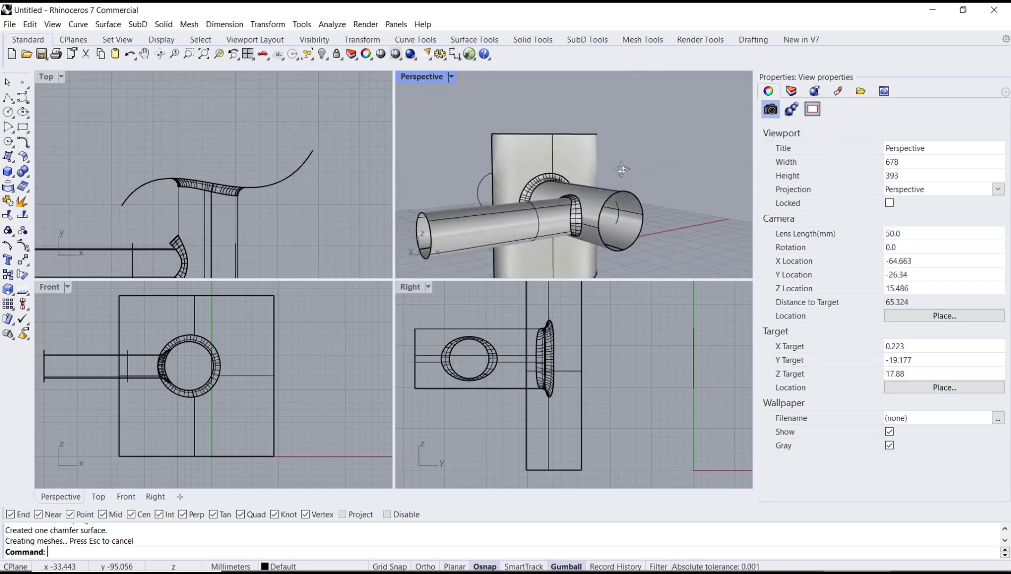
pyautogui.moveTo(623, 169); pyautogui.dragTo(587, 176)
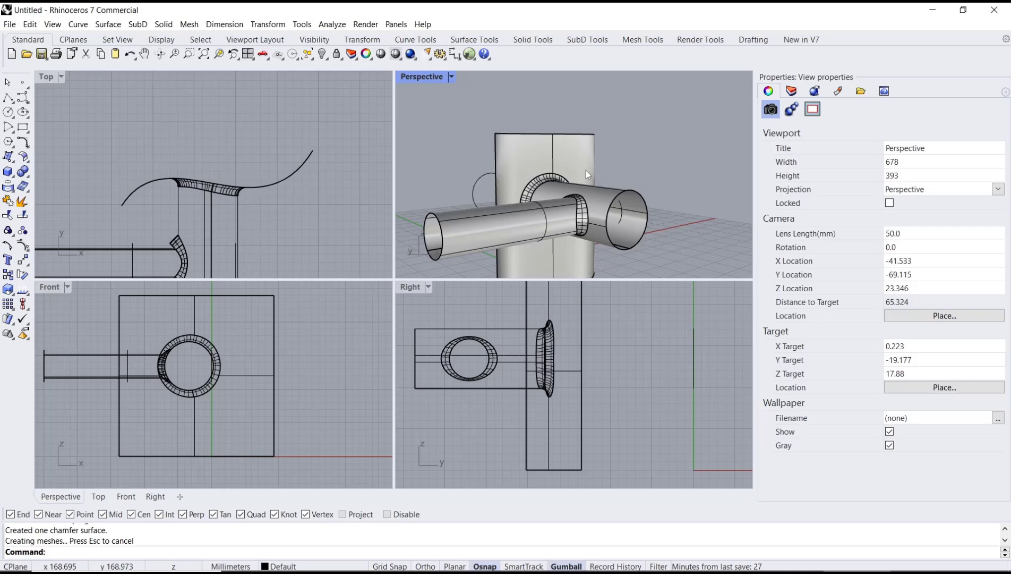
pyautogui.scroll(-3)
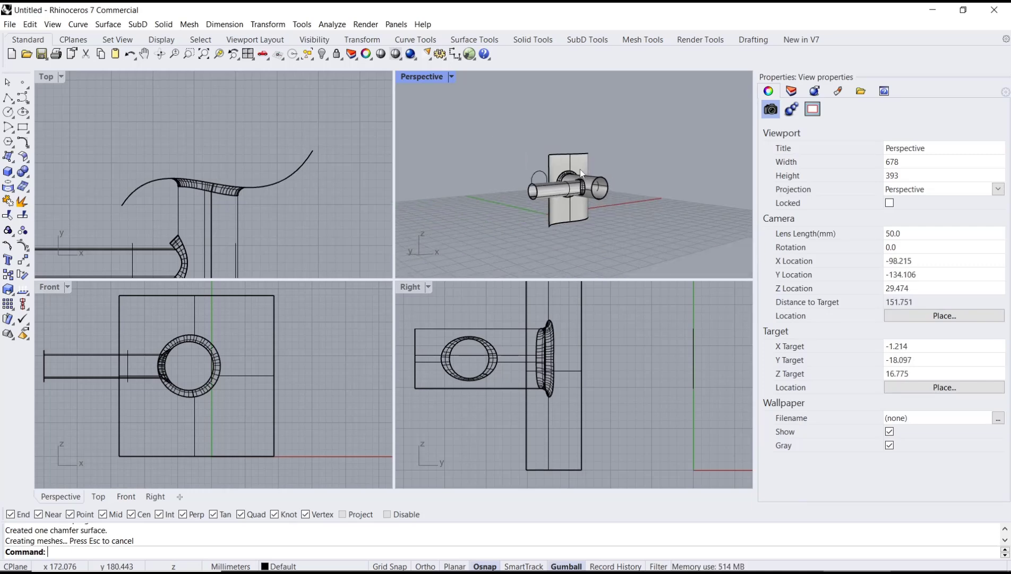
pyautogui.moveTo(580, 173)
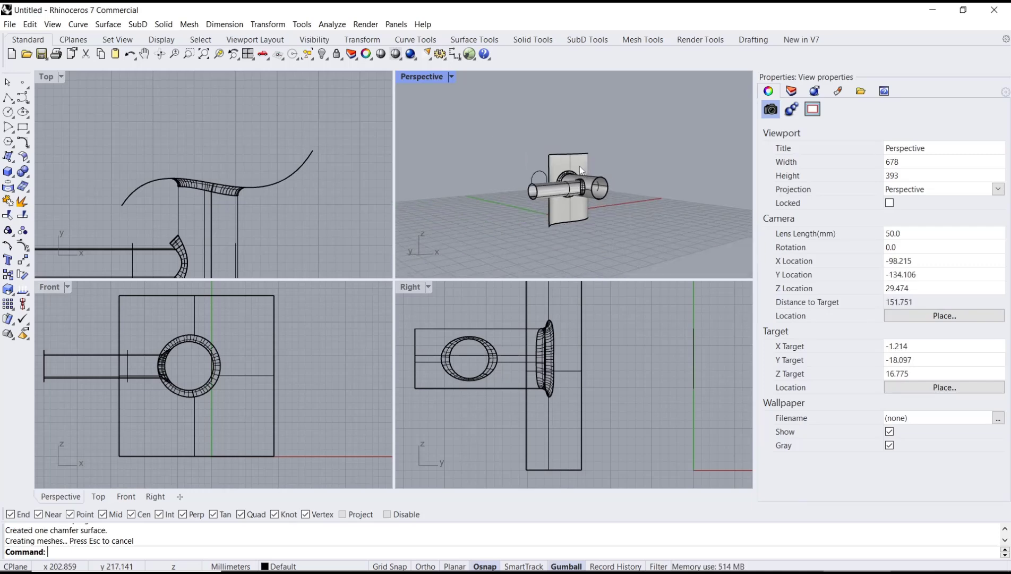